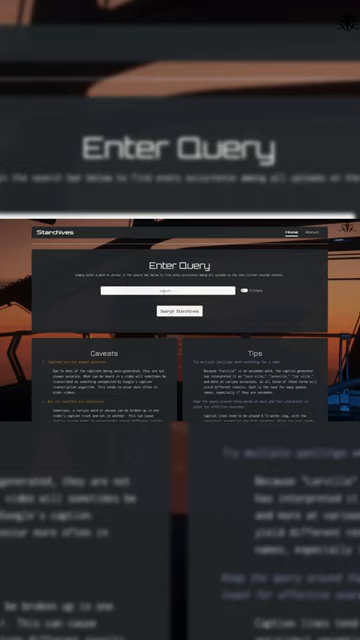
type("word")
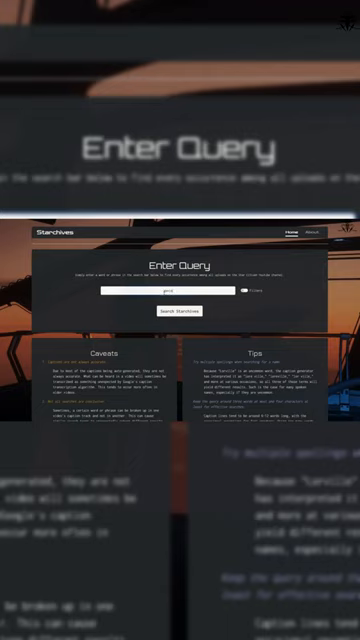